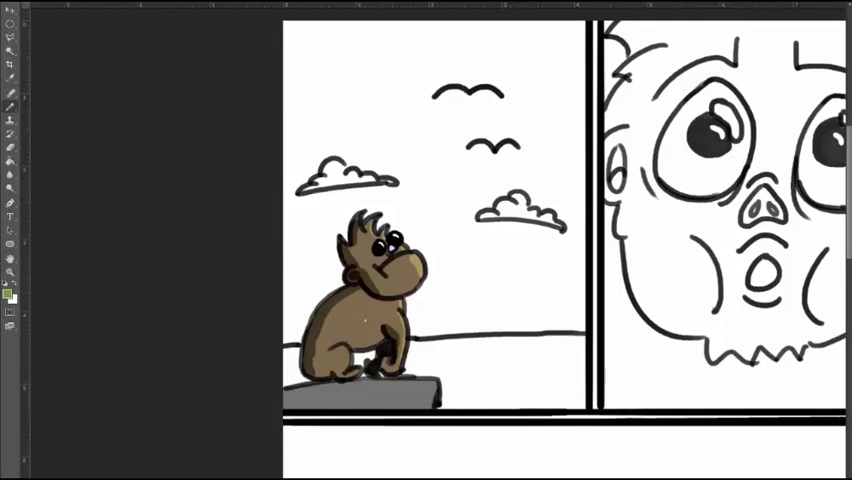
Fill the first panel's sky bright blue and the ground green behind the sitting ape
left_click_drag(430, 355, 585, 350)
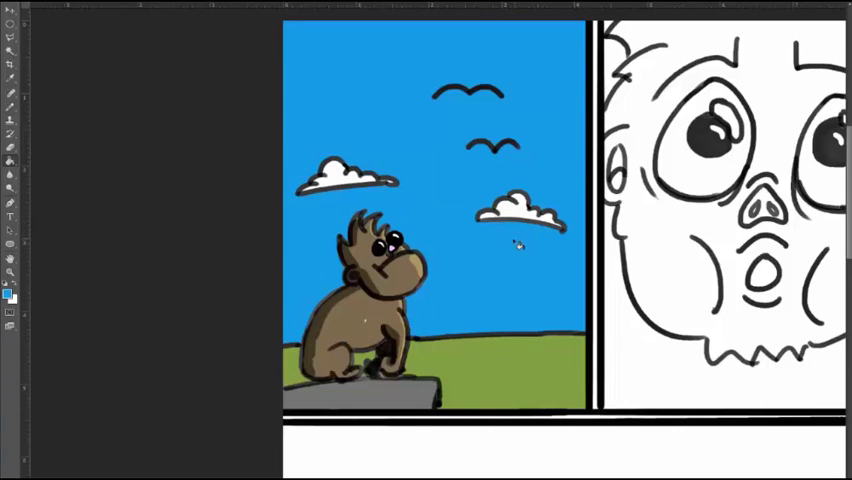
mouse_move(542, 312)
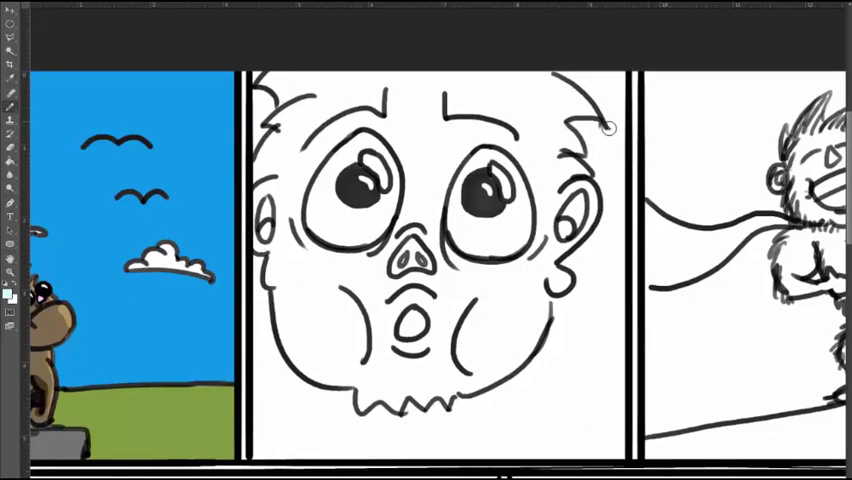
Paint the close-up ape's fur brown, eyes pale blue, nose pink, and background orange
left_click(345, 210)
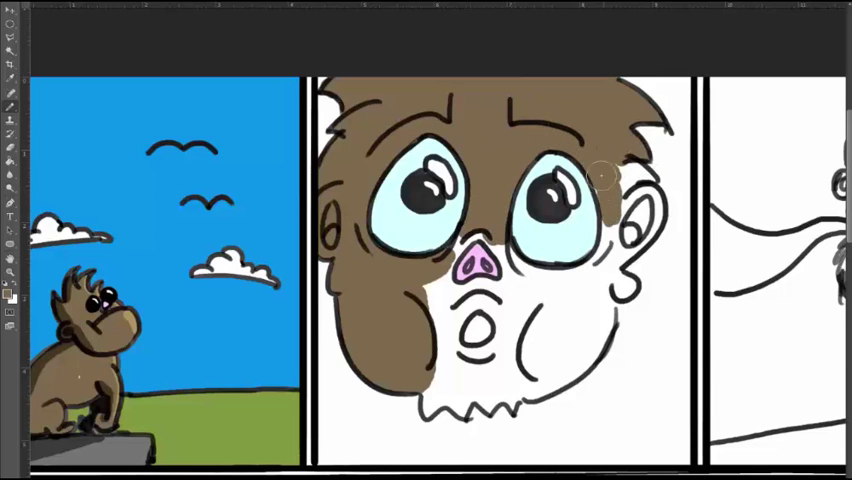
left_click_drag(610, 170, 600, 290)
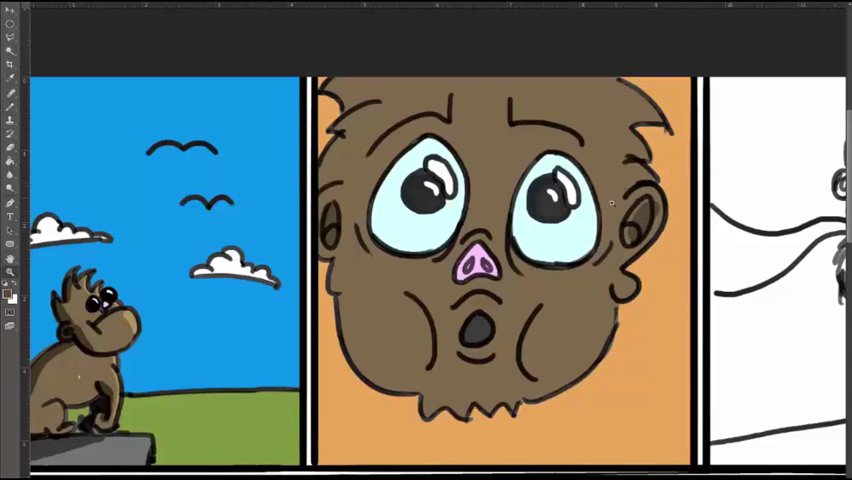
mouse_move(345, 305)
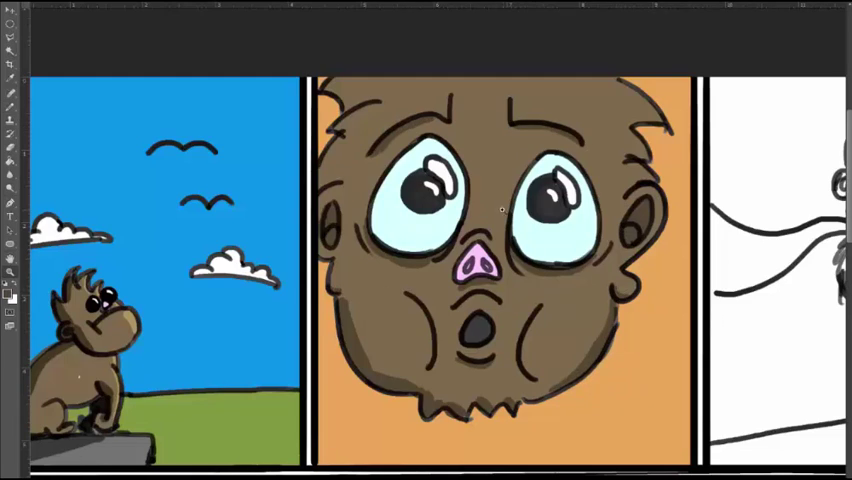
scroll("right", 3)
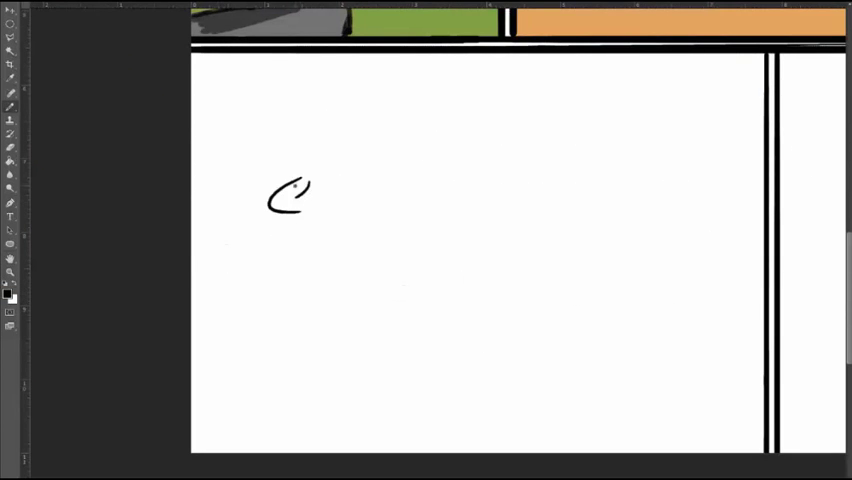
Sketch the caped ape on the cliff edge, tint it brown with a red cape, and add birds
left_click_drag(295, 195, 335, 205)
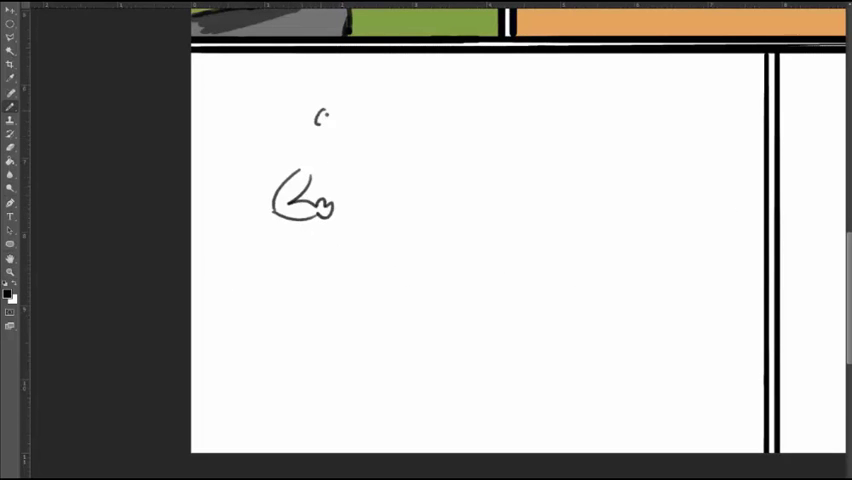
left_click_drag(315, 120, 340, 122)
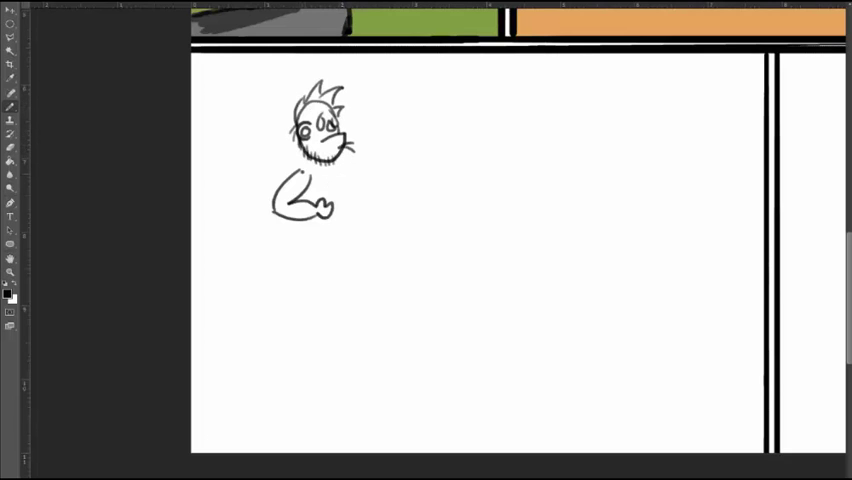
left_click_drag(300, 165, 290, 185)
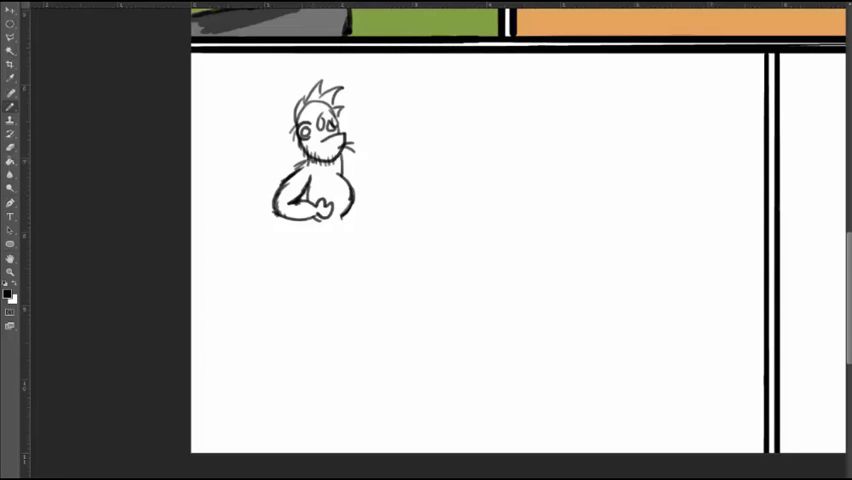
left_click_drag(315, 215, 325, 270)
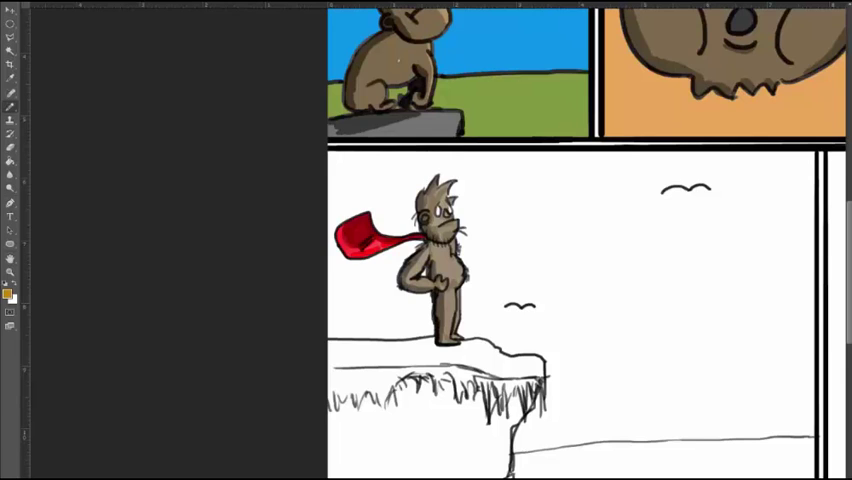
Draw two small oval eyes in the next blank comic panel
left_click(370, 450)
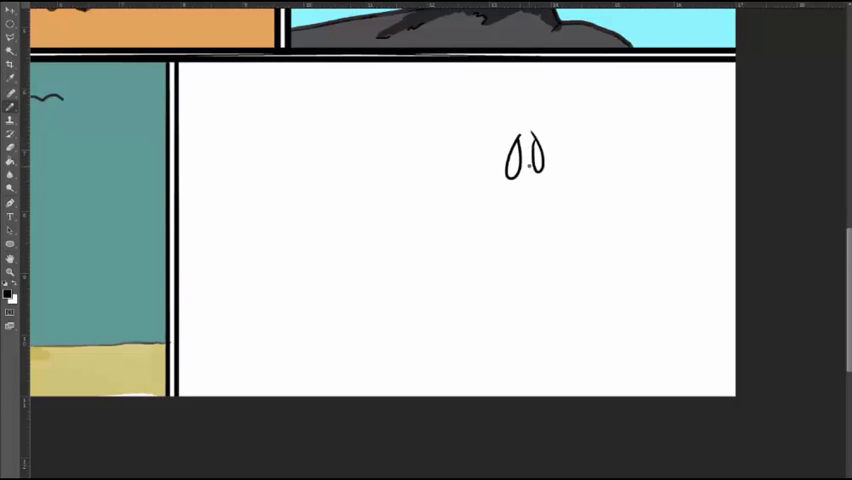
Sketch the leaping ape's head, body and legs, shrunk and placed high above a grassy cliff
left_click_drag(535, 150, 530, 185)
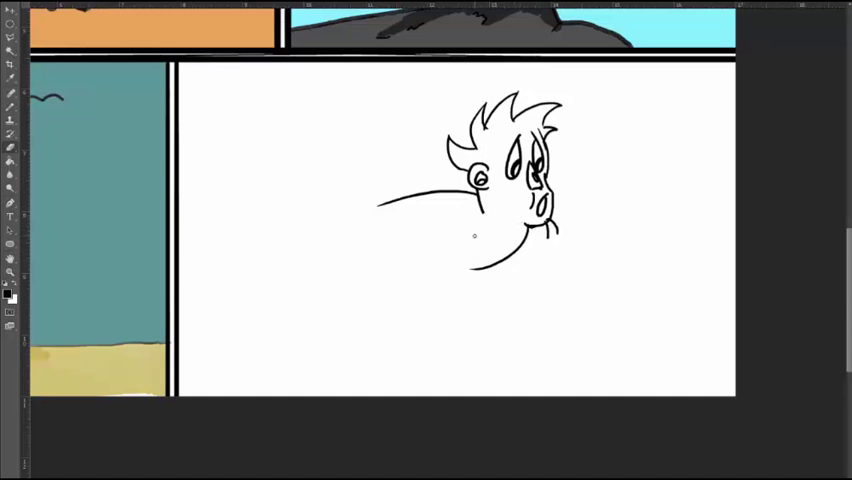
left_click_drag(395, 205, 385, 355)
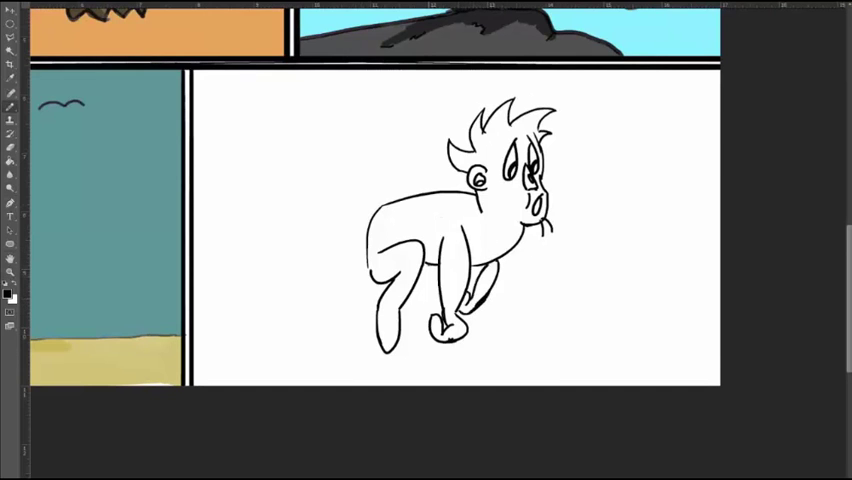
left_click_drag(350, 248, 215, 375)
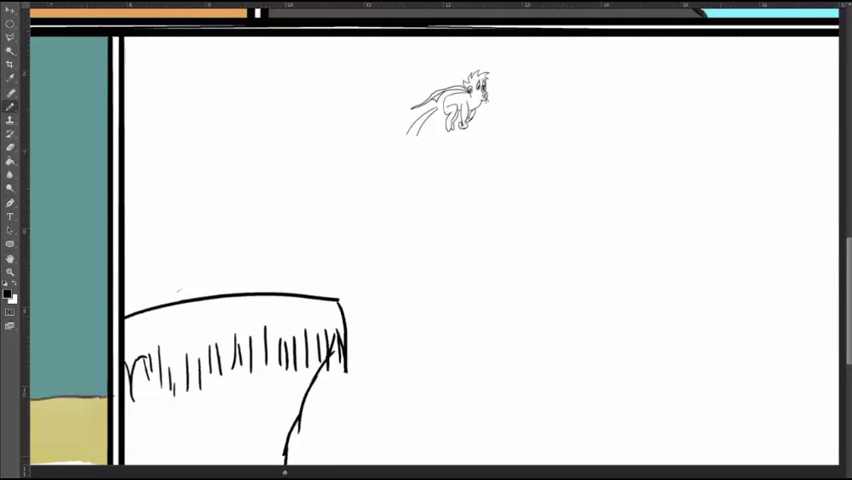
Hand-letter 'THE END?' and draw a couple of birds and a horizon line
left_click_drag(195, 370, 290, 365)
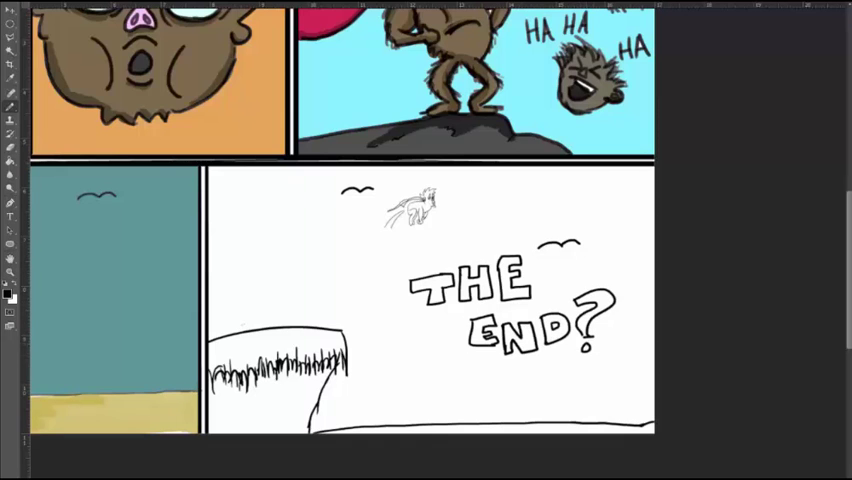
mouse_move(378, 317)
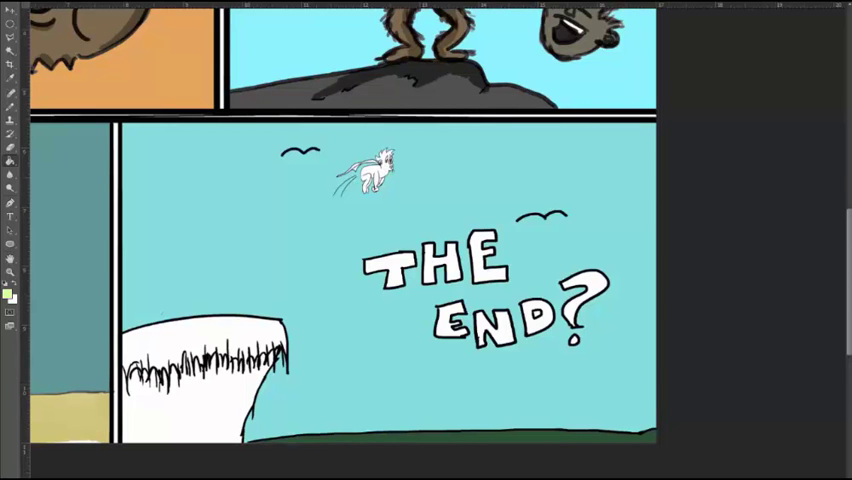
Colour the last panel's sky light blue and fill the grassy cliff green
left_click(200, 390)
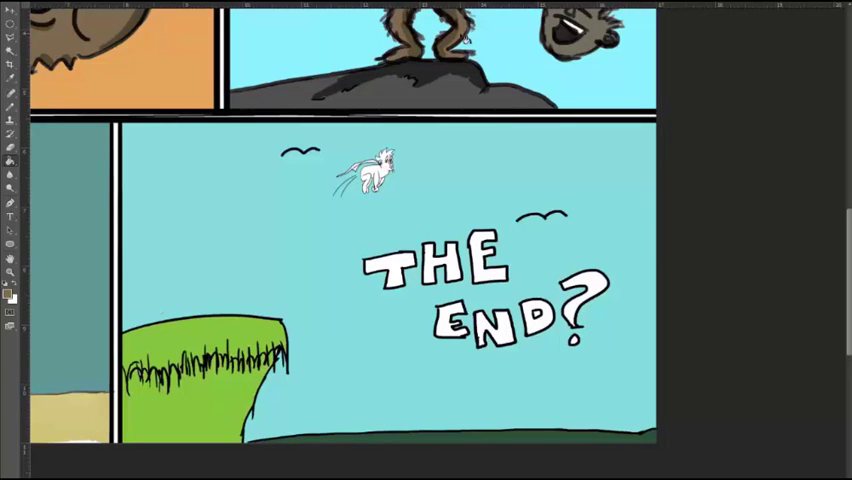